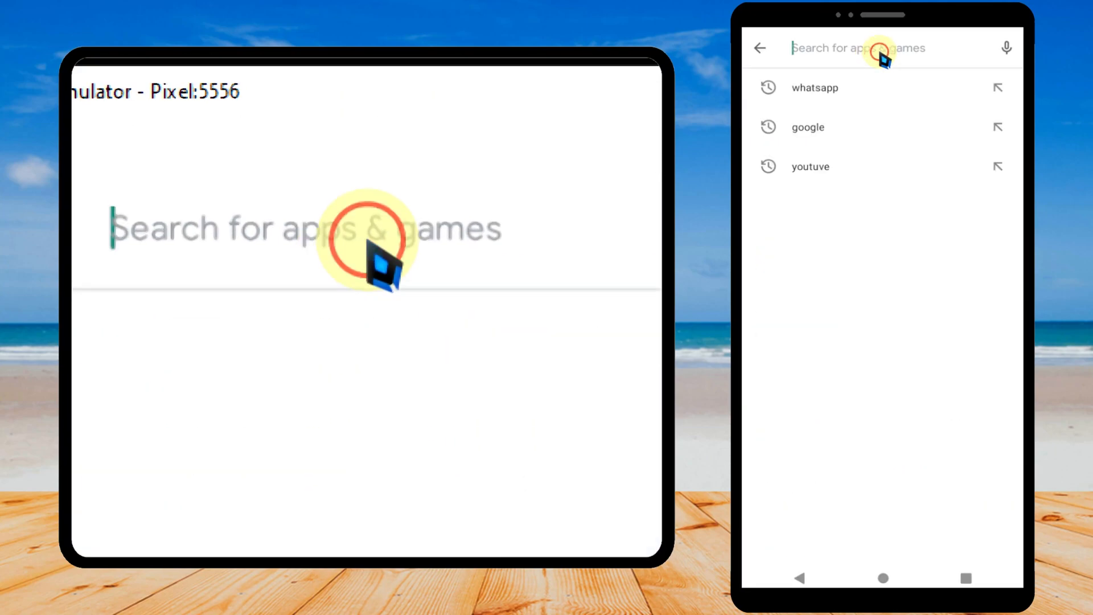
Search Play Store for 'x ic' and open the X Icon Changer listing.
type("x")
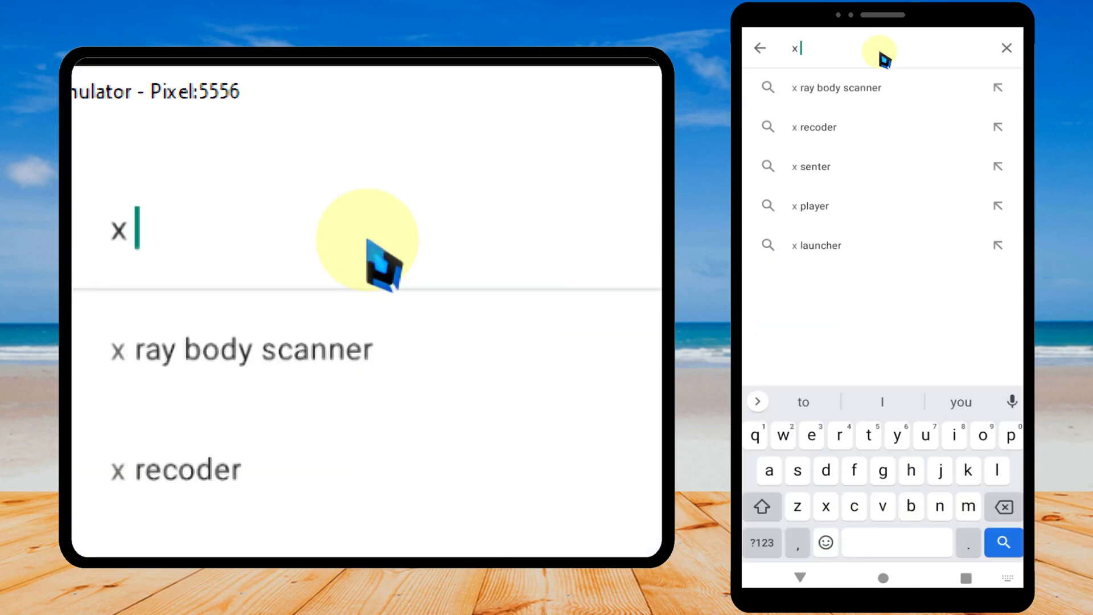
type("ic")
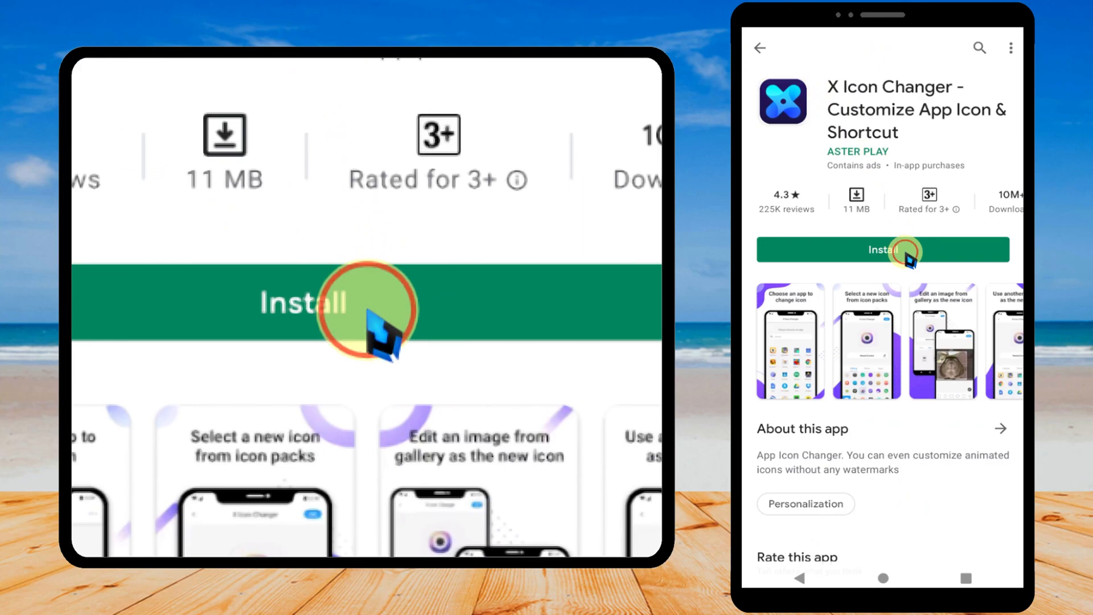
Install X Icon Changer so its icon appears on the home screen.
left_click(882, 249)
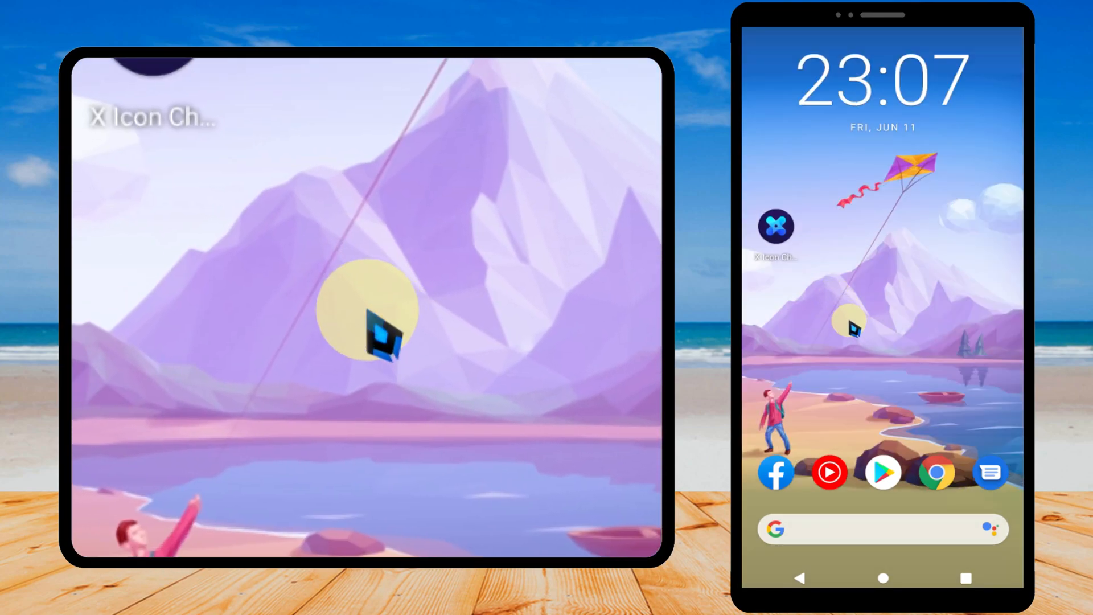
Browse down through the home screen widget list.
left_click(854, 331)
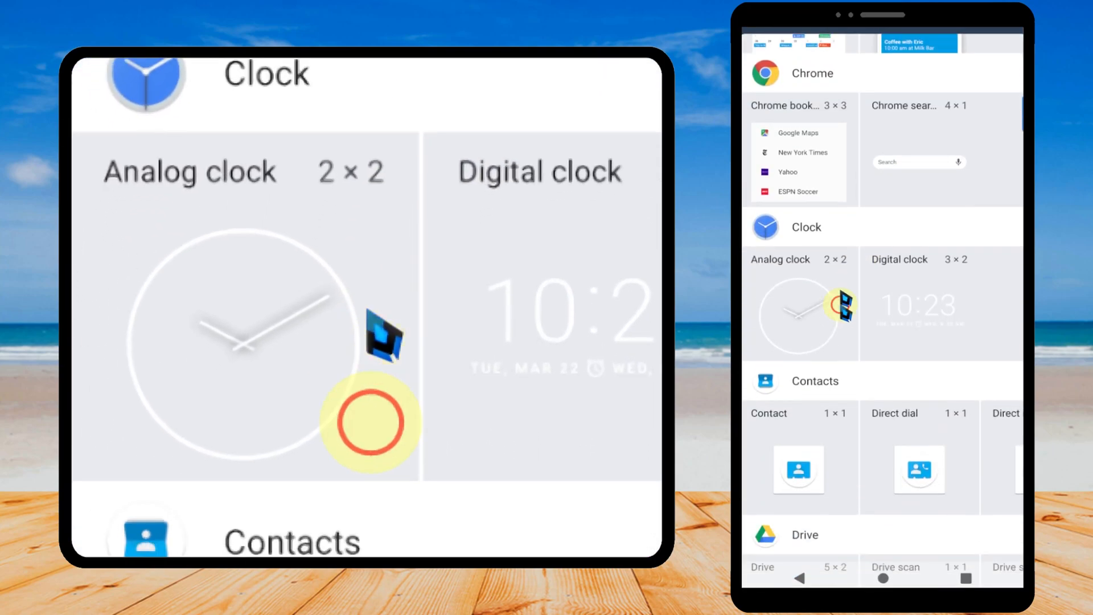
scroll("down", 3)
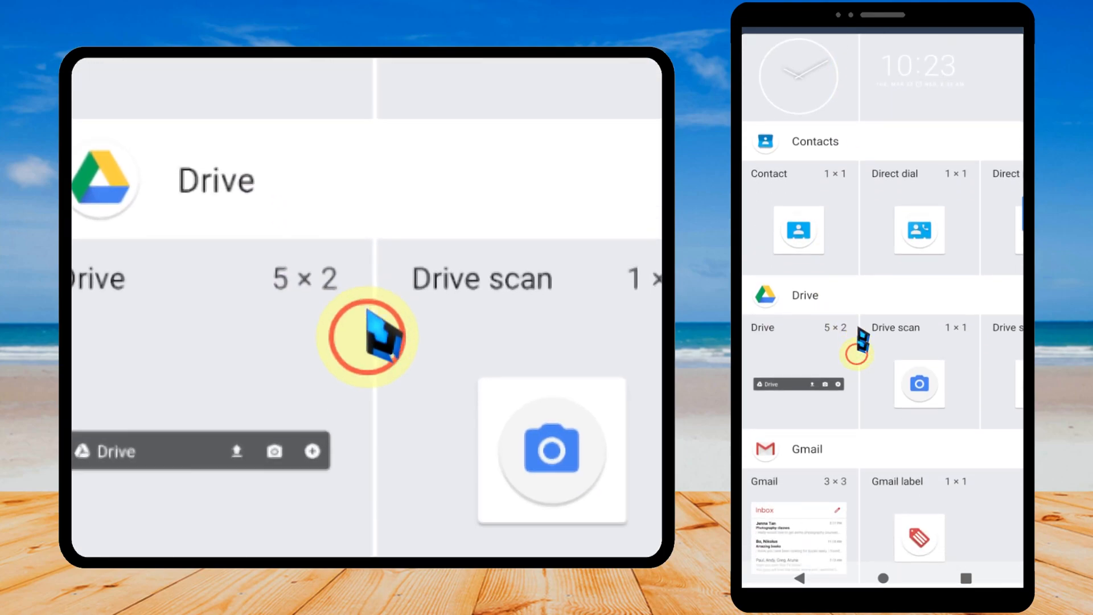
scroll("down", 3)
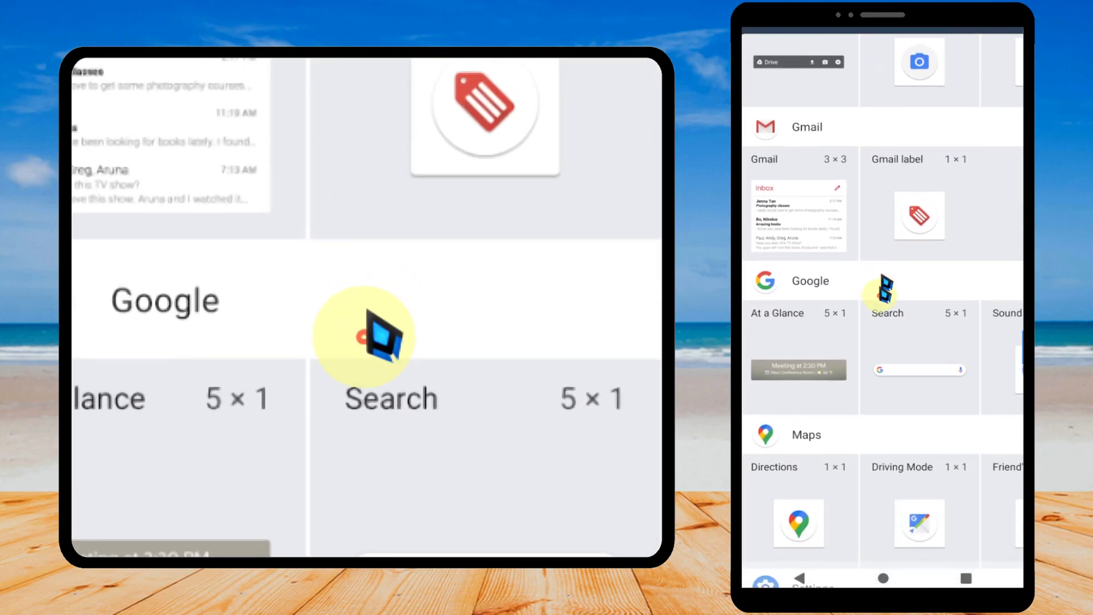
scroll("down", 3)
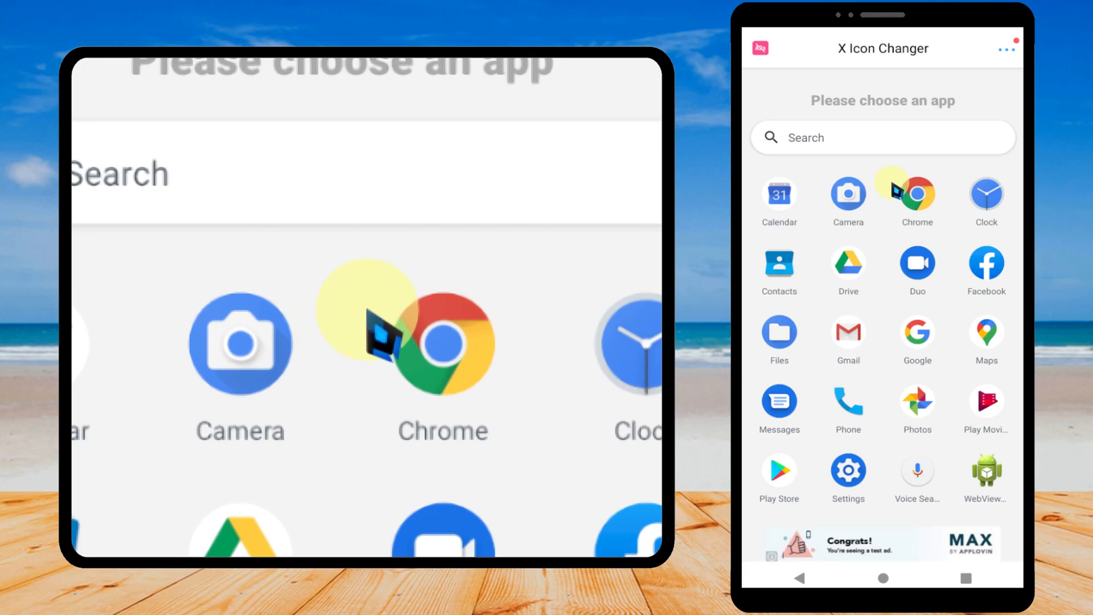
Scroll the app grid and choose Facebook as the shortcut to customize.
scroll("down", 3)
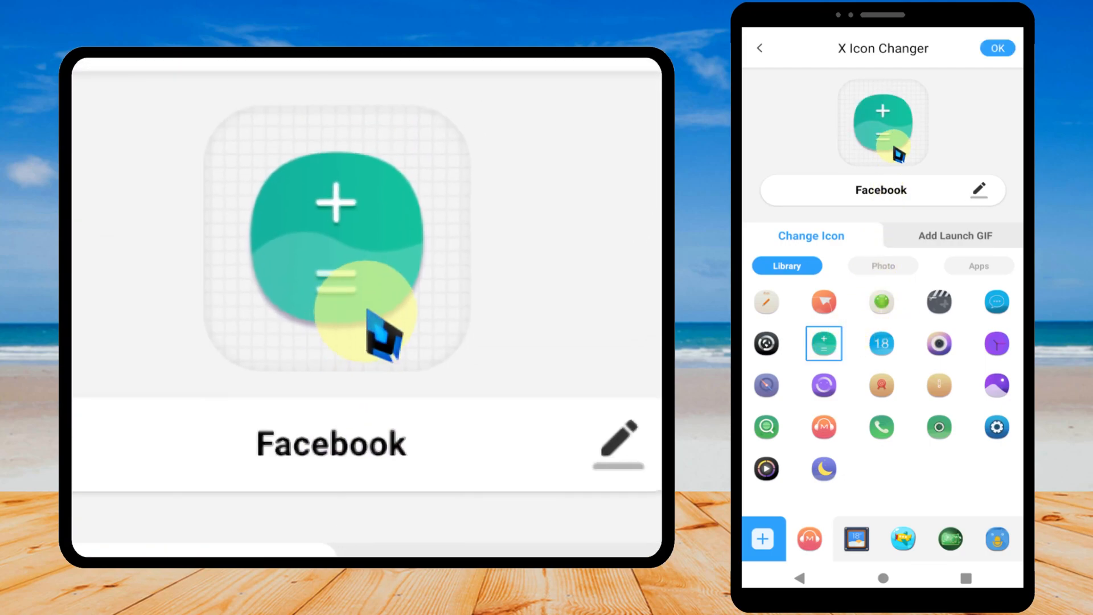
Rename the shortcut to 'Cal' and switch to using a photo as the icon.
left_click(880, 190)
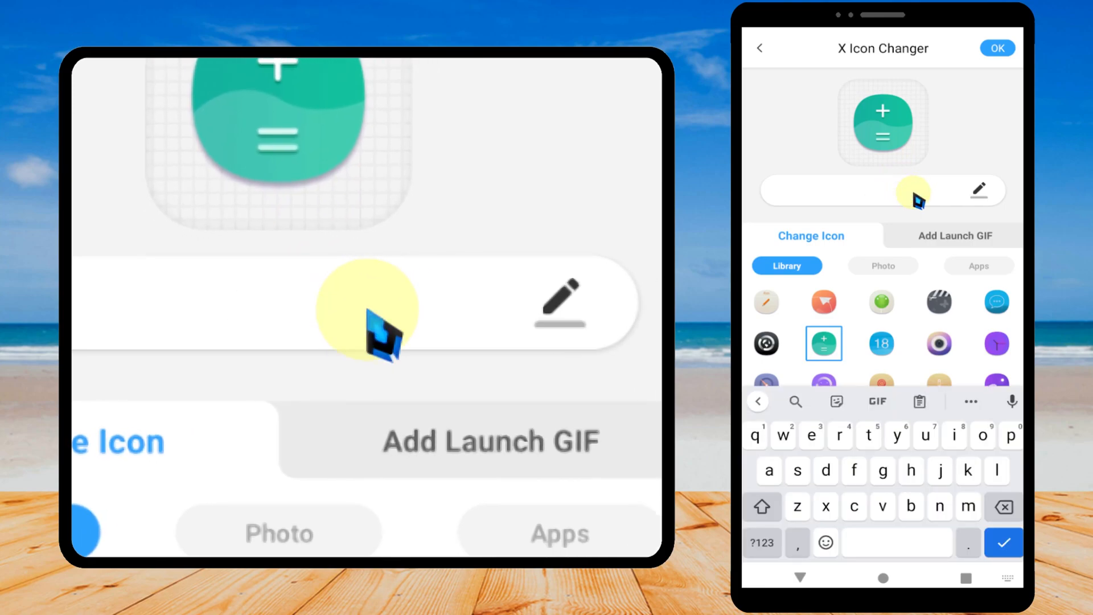
type("Cal")
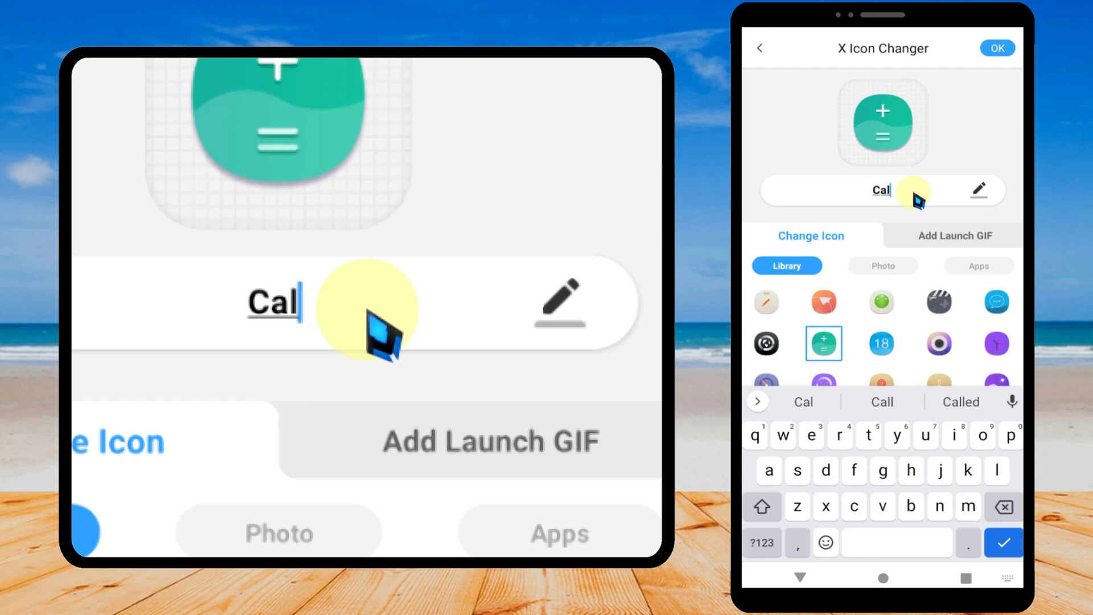
left_click(882, 265)
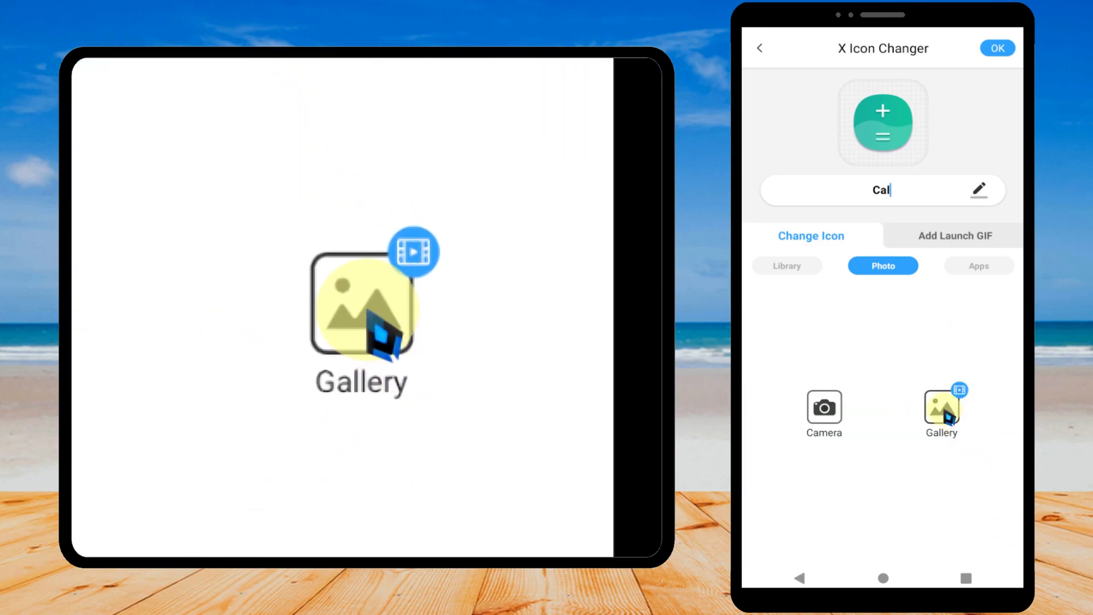
Pick the howling wolf picture from the gallery and confirm its circular crop as the icon.
left_click(941, 408)
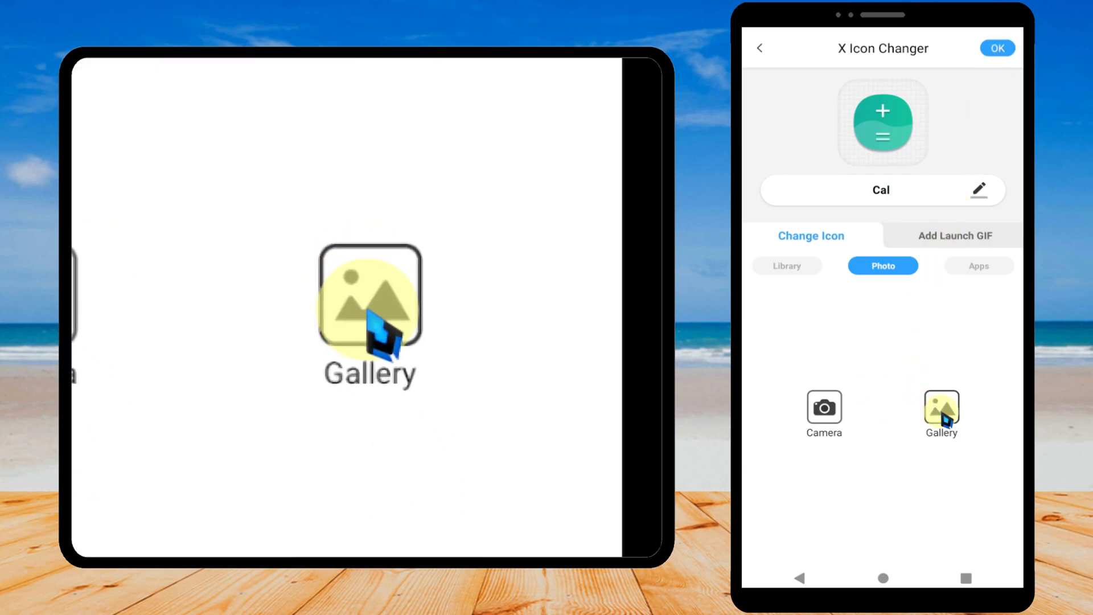
left_click(940, 410)
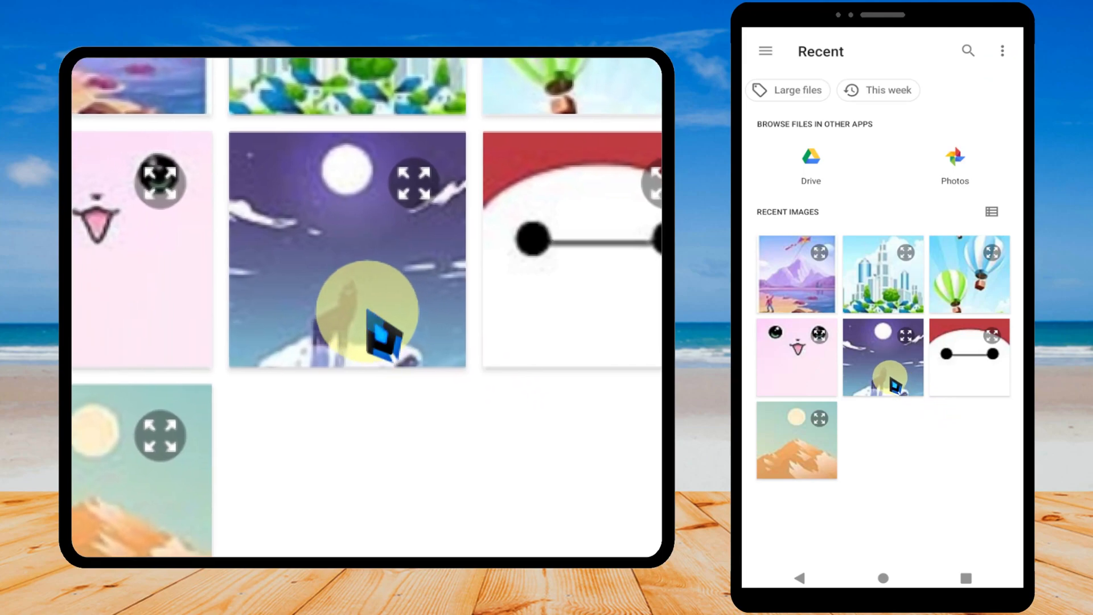
left_click(882, 357)
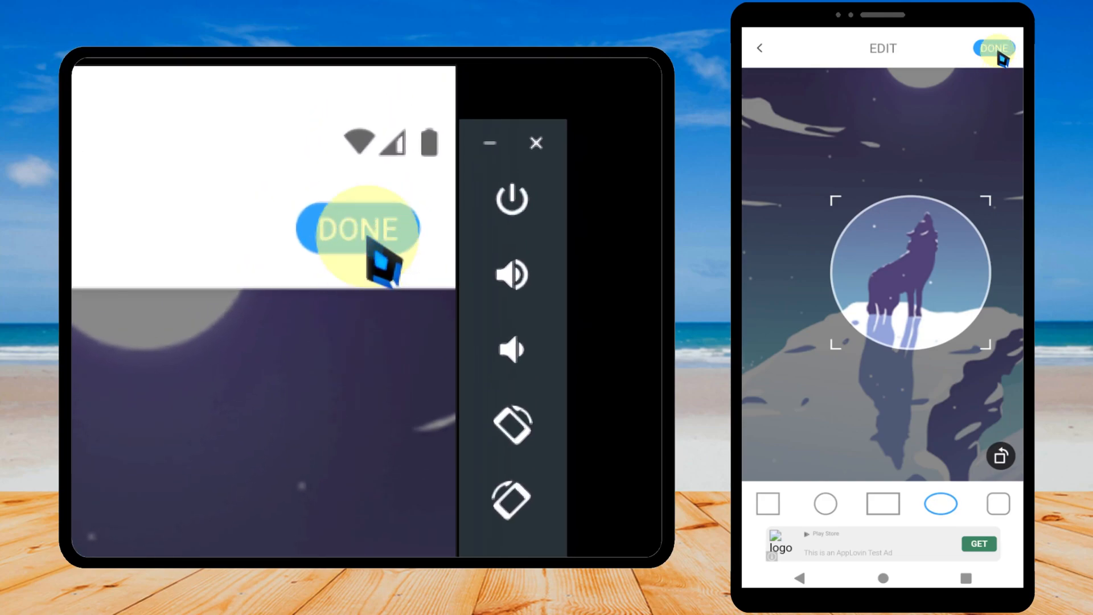
left_click(995, 48)
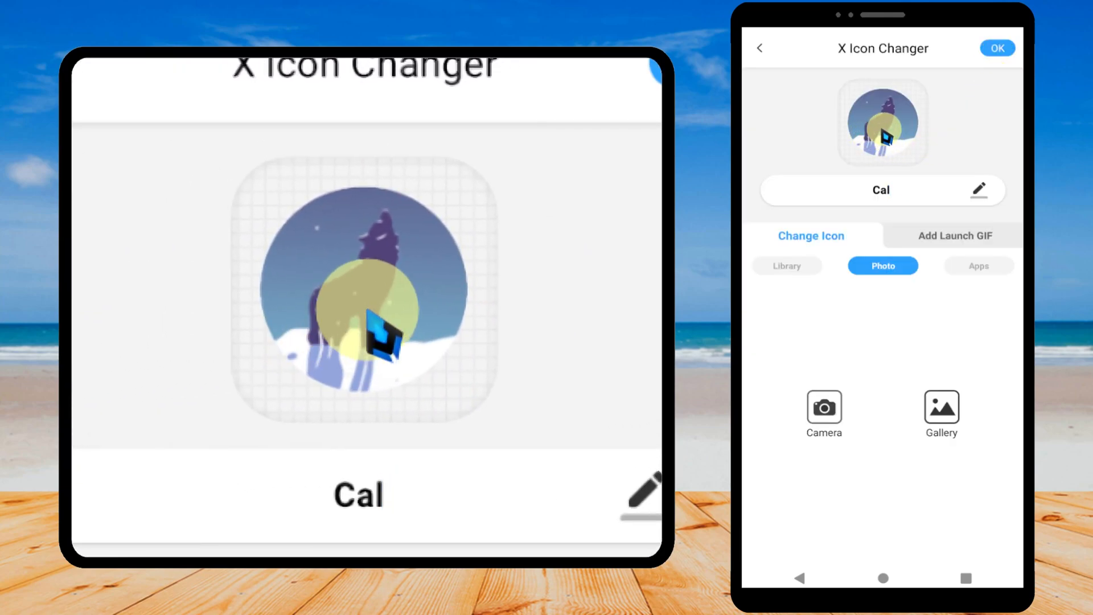
Rename the shortcut to 'Wolf', save it, and place it on the home screen.
left_click(880, 190)
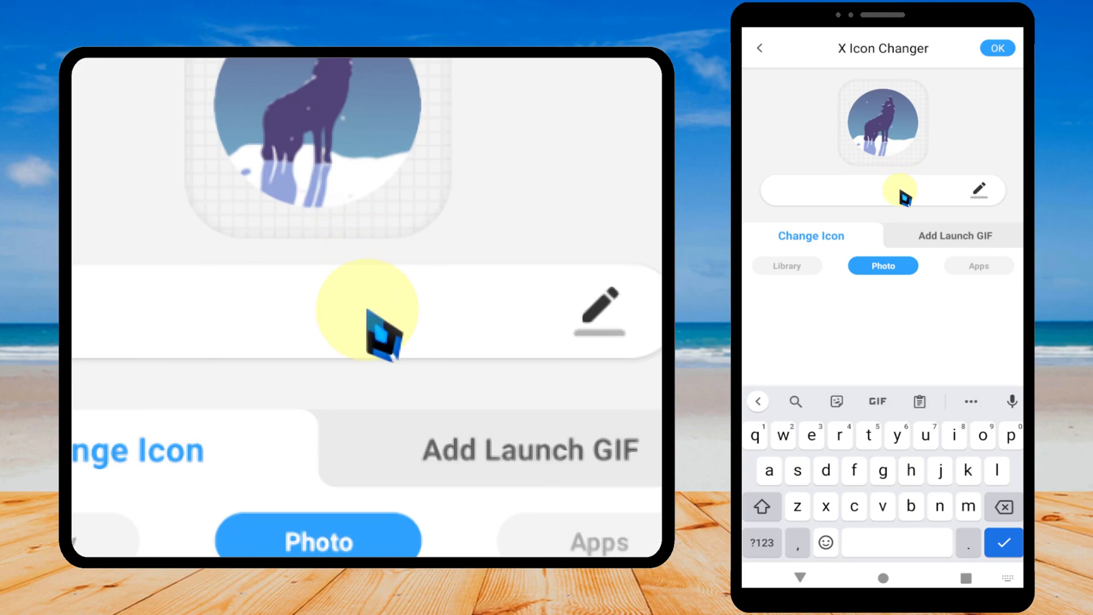
type("Wolf")
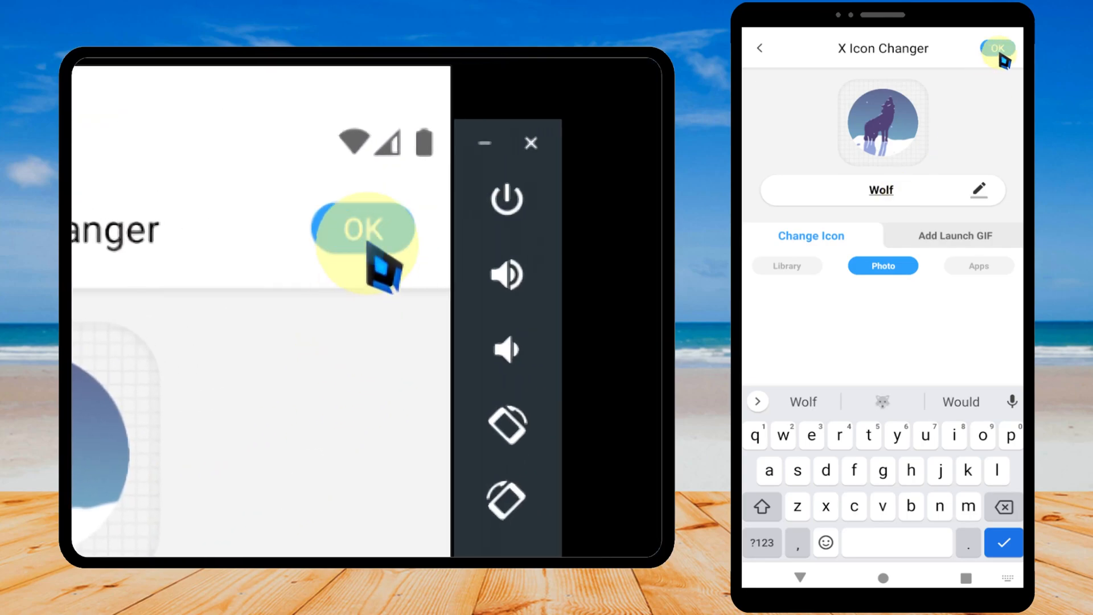
left_click(997, 48)
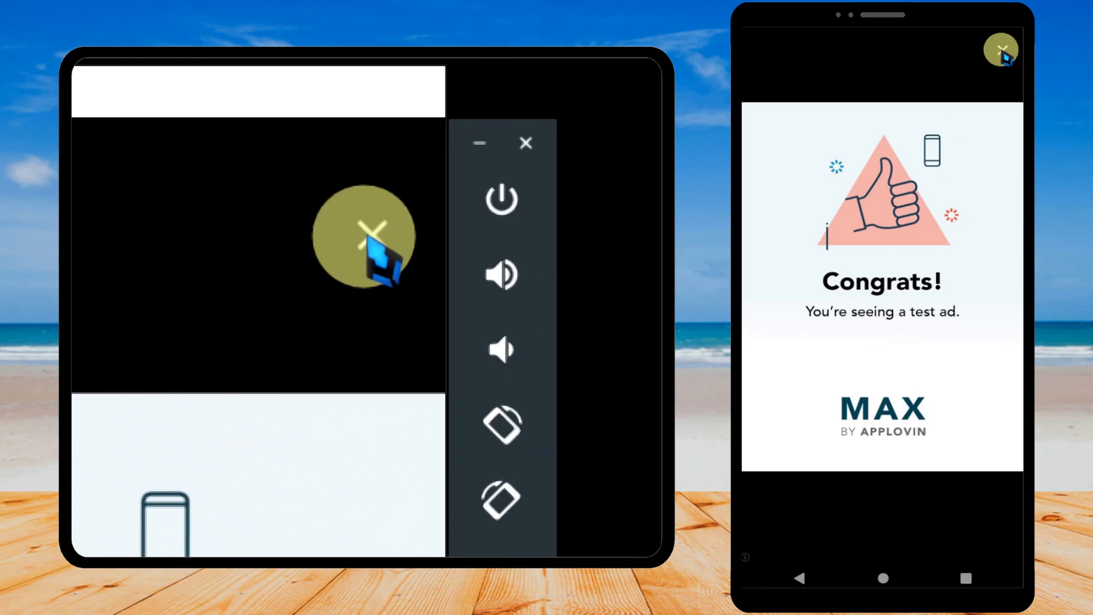
left_click(1001, 51)
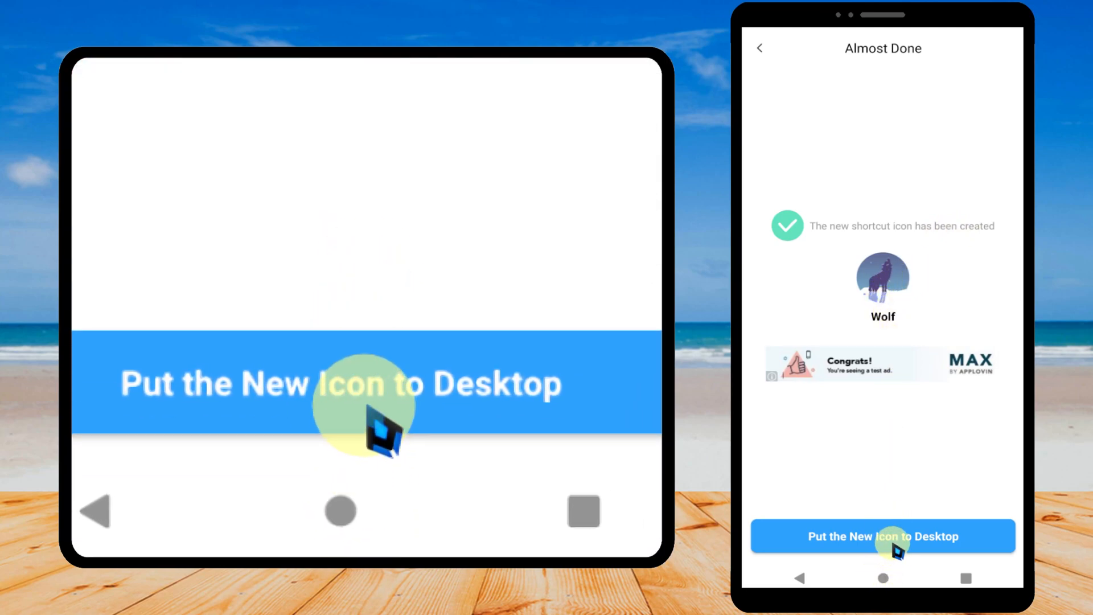
left_click(881, 536)
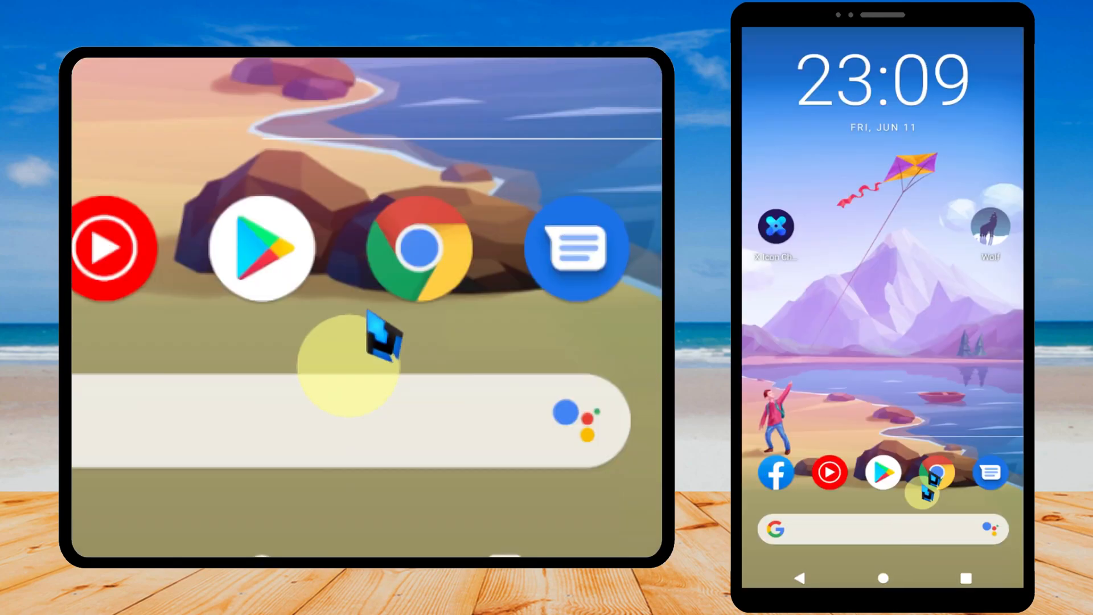